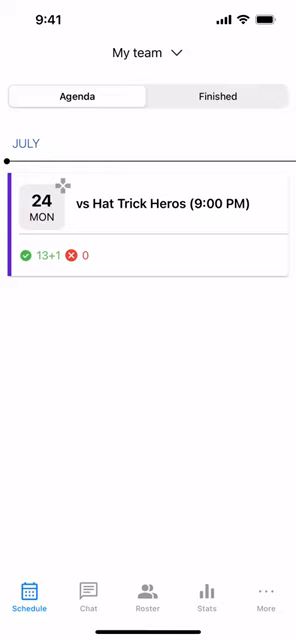
Step: From More, copy the team's Calendar sync subscription link and leave Mad Puck
click(266, 590)
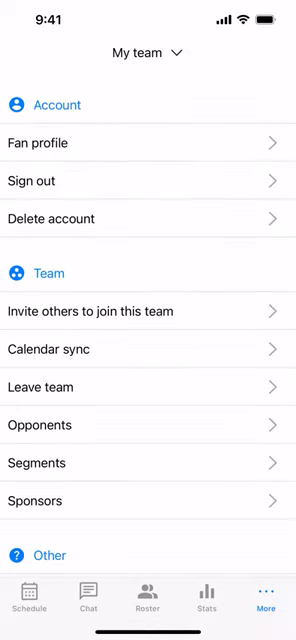
click(148, 348)
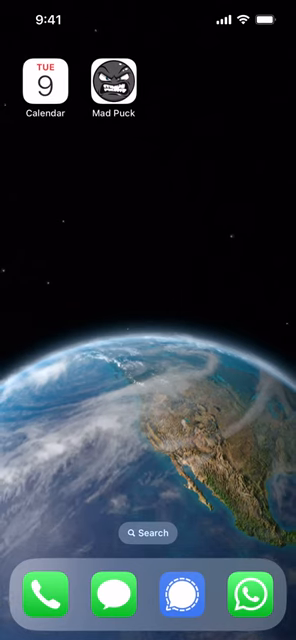
Step: Launch Calendar and start adding a subscription calendar from the calendars list
click(48, 76)
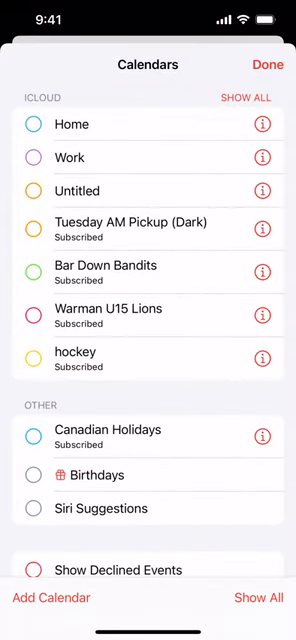
click(50, 600)
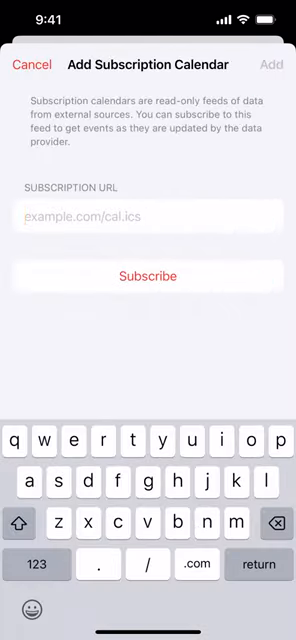
Step: Paste the Mad Puck link, subscribe, and add it so 'My team' appears under iCloud calendars
click(148, 216)
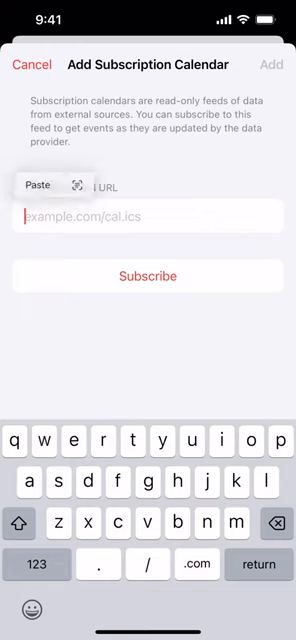
click(40, 184)
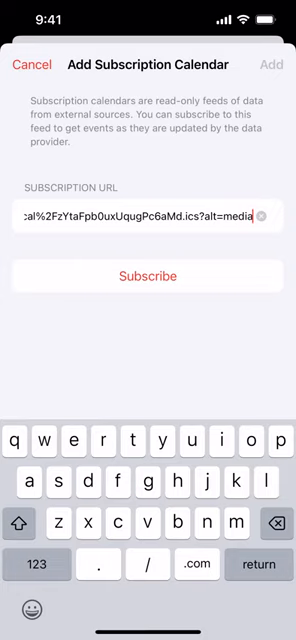
click(148, 276)
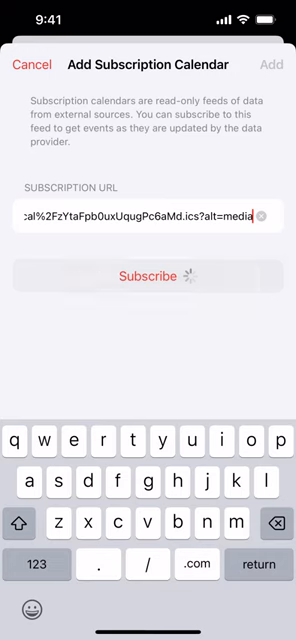
click(148, 276)
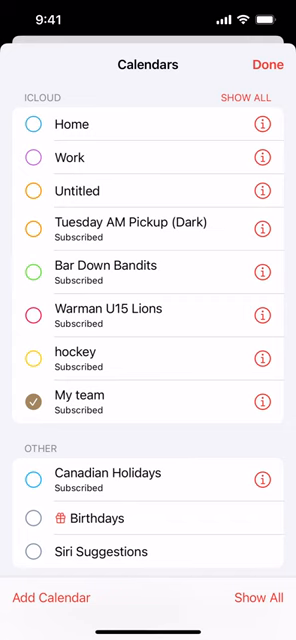
Step: View July 24, 2023 to confirm 'My team vs Hat Trick Heros' at 9:00 PM
click(266, 64)
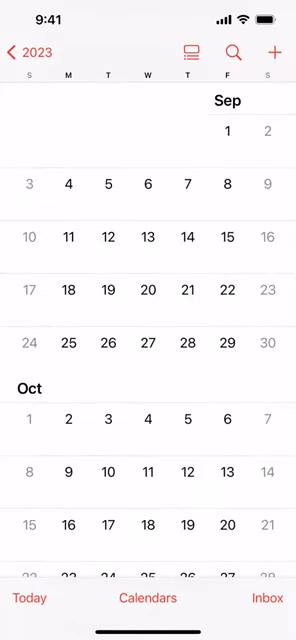
scroll(down, 3)
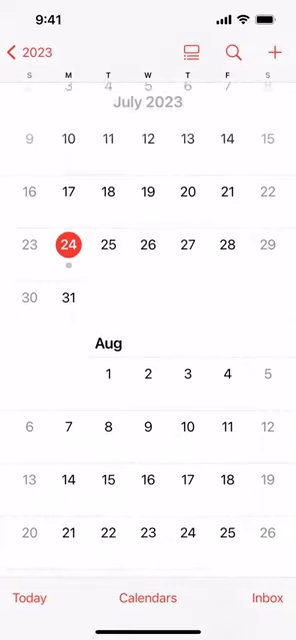
click(68, 232)
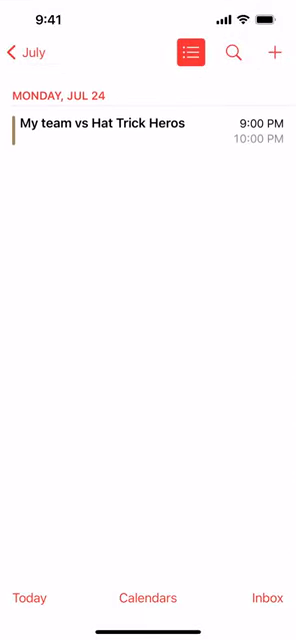